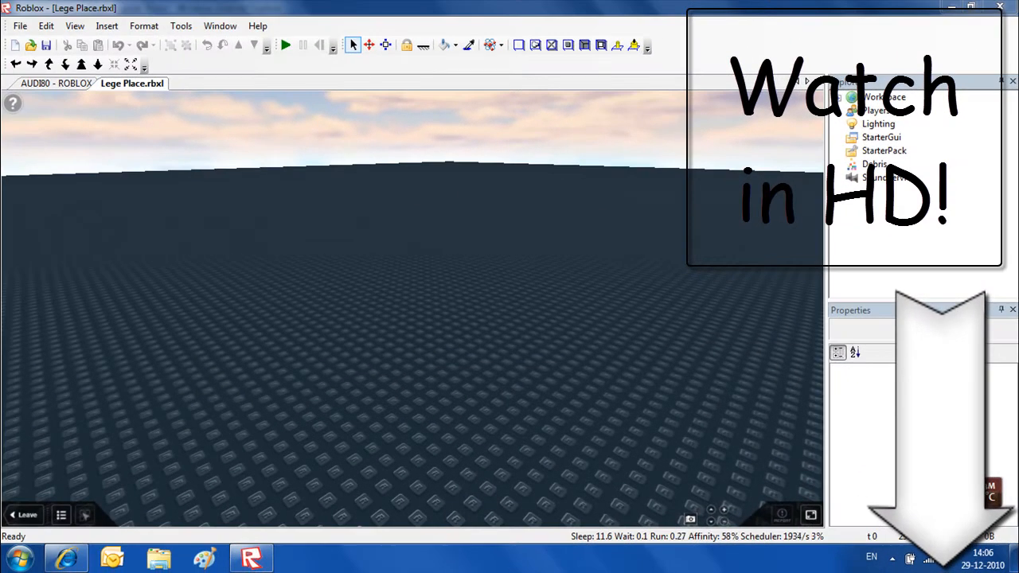
mouse_move(895, 231)
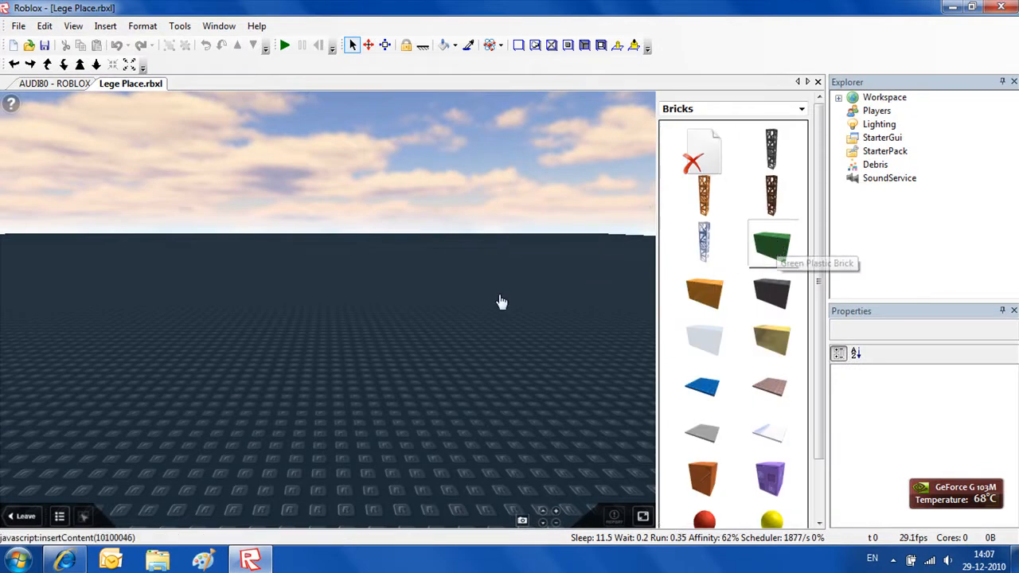
Step: Add a green plastic brick and insert a BlockMesh into it
click(770, 245)
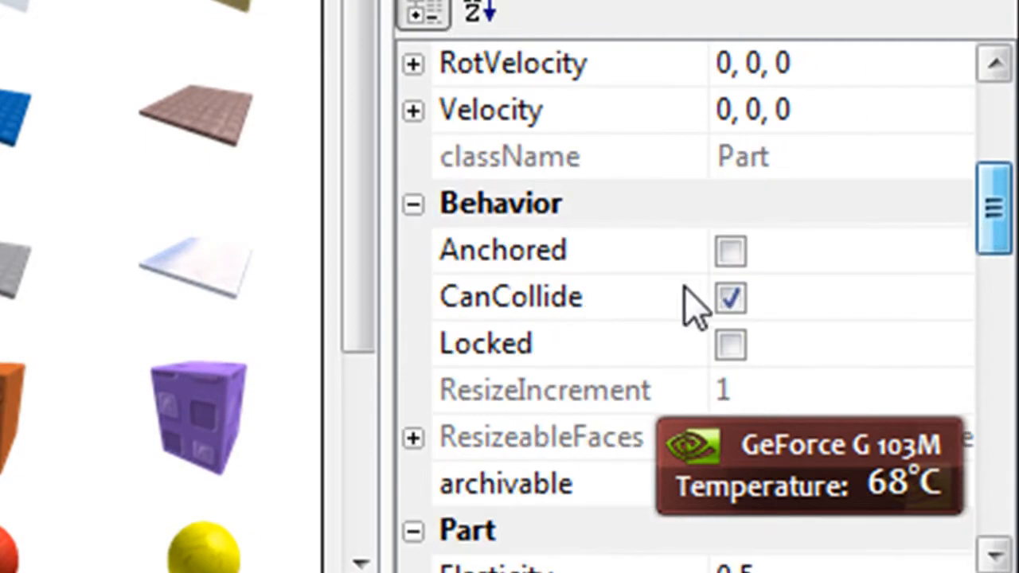
scroll(up, 3)
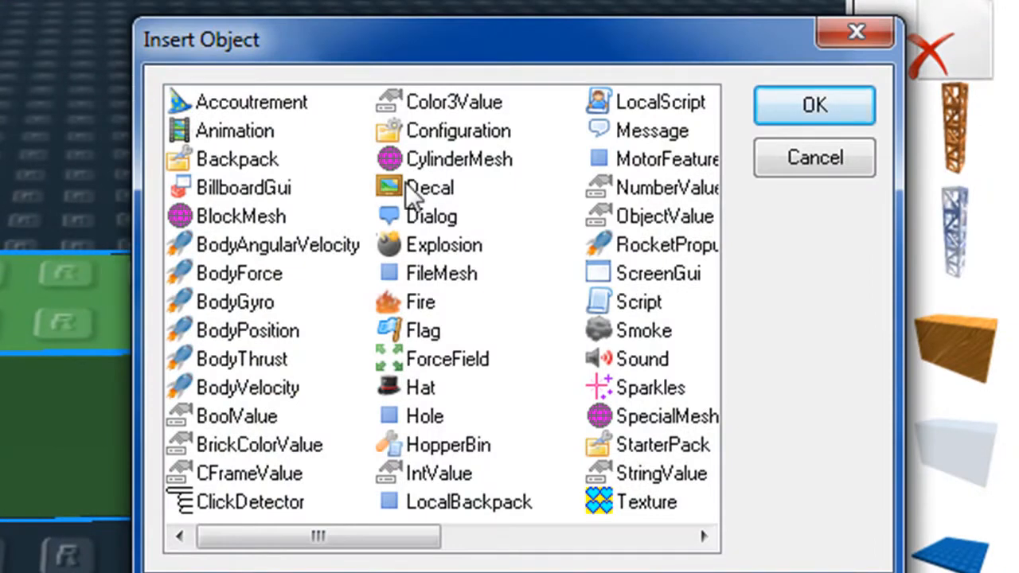
mouse_move(223, 231)
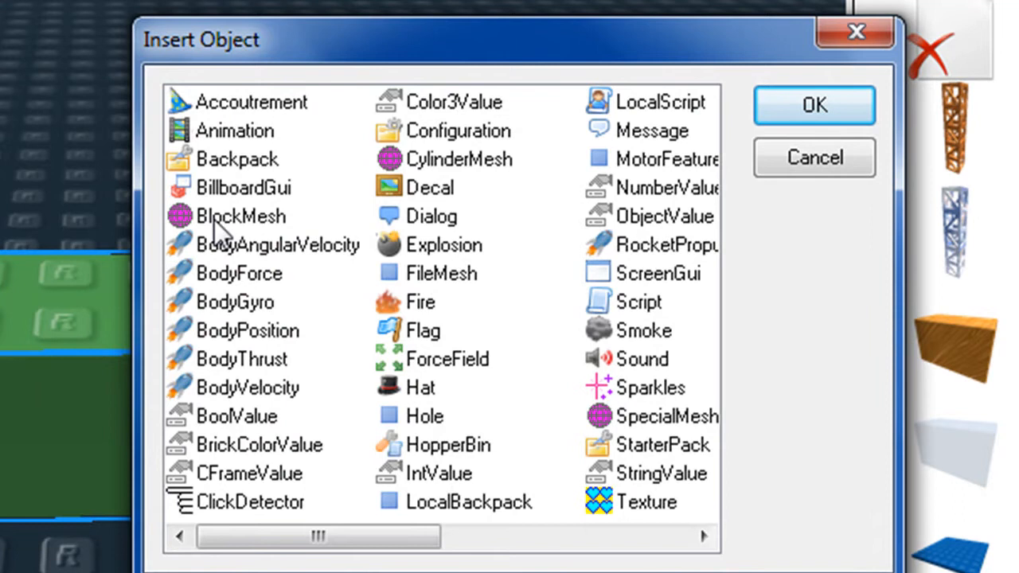
click(814, 105)
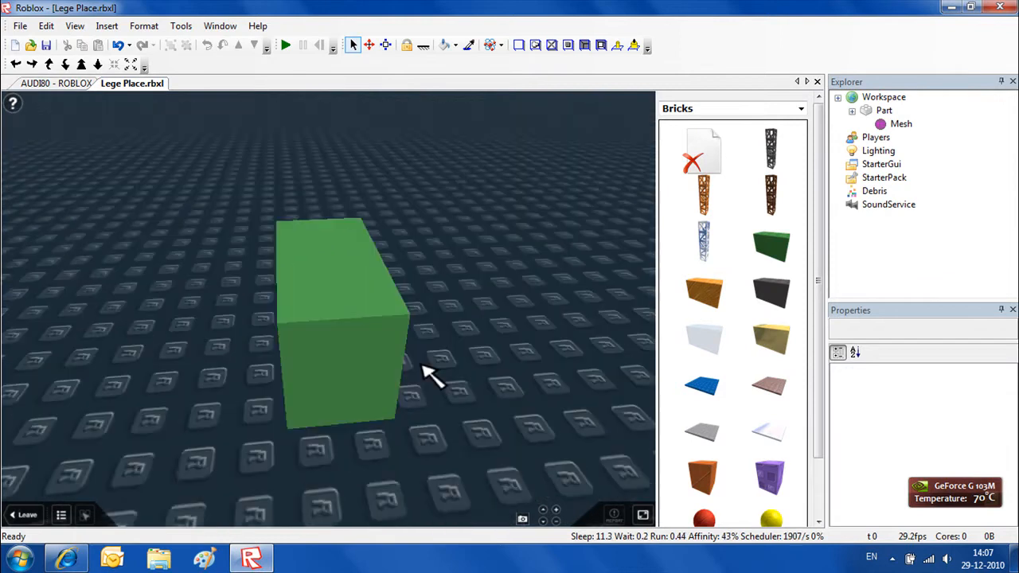
Step: Drop a second, mesh-free green plastic brick beside the meshed one
click(335, 318)
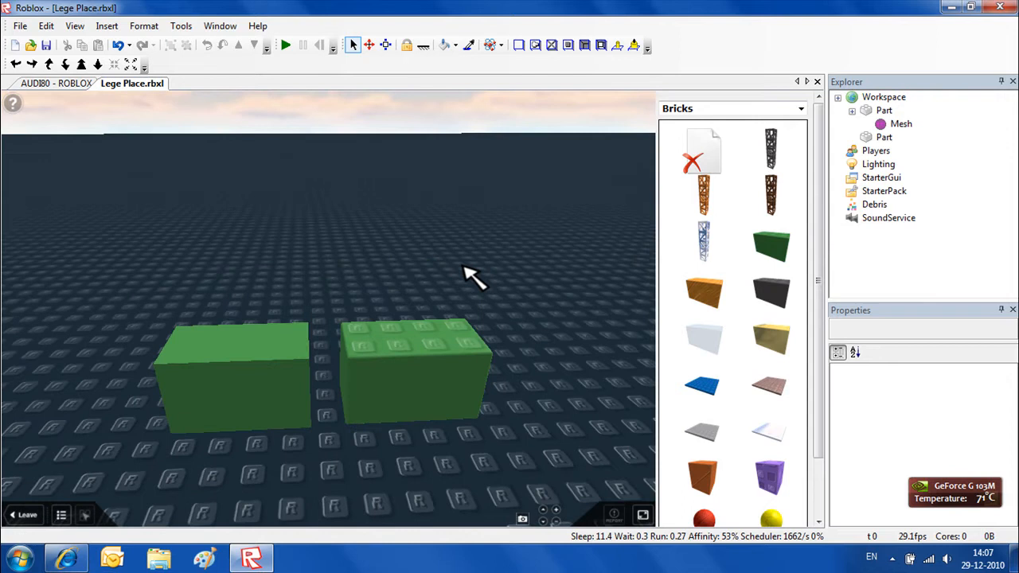
mouse_move(537, 84)
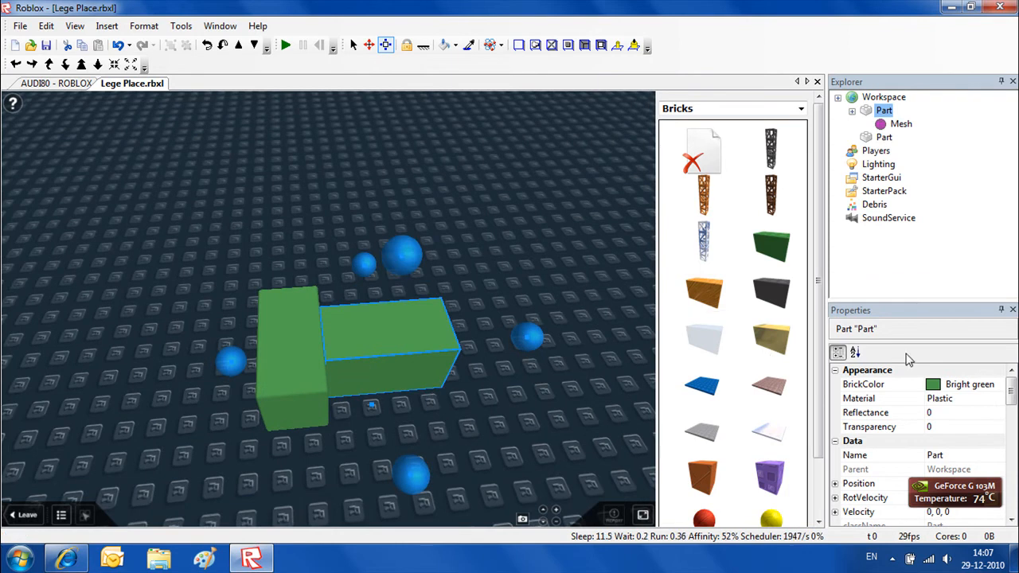
mouse_move(926, 335)
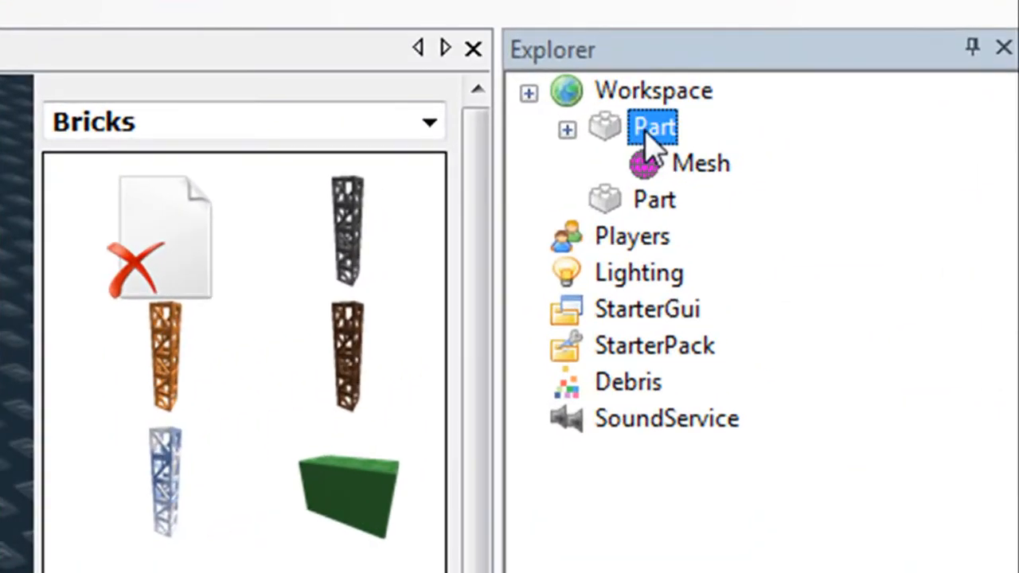
Step: Set the first brick's BlockMesh Scale to 1, 2, 2 and check it from below
click(700, 163)
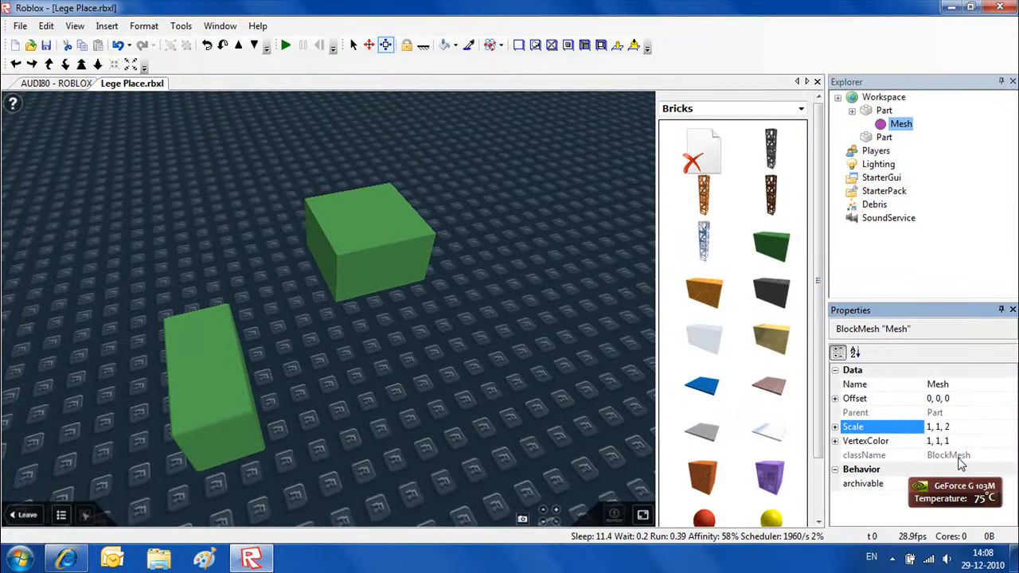
click(946, 426)
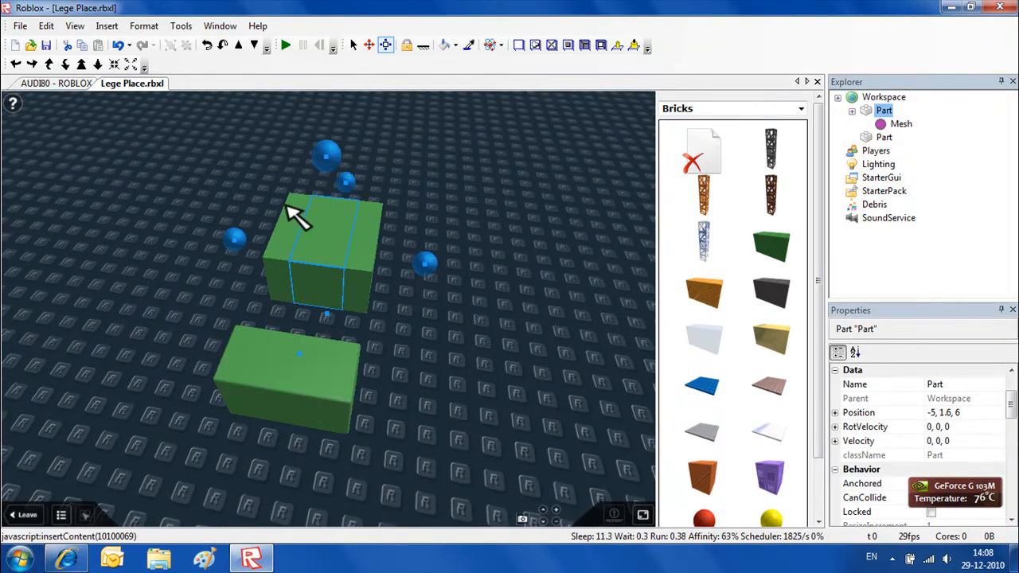
click(900, 123)
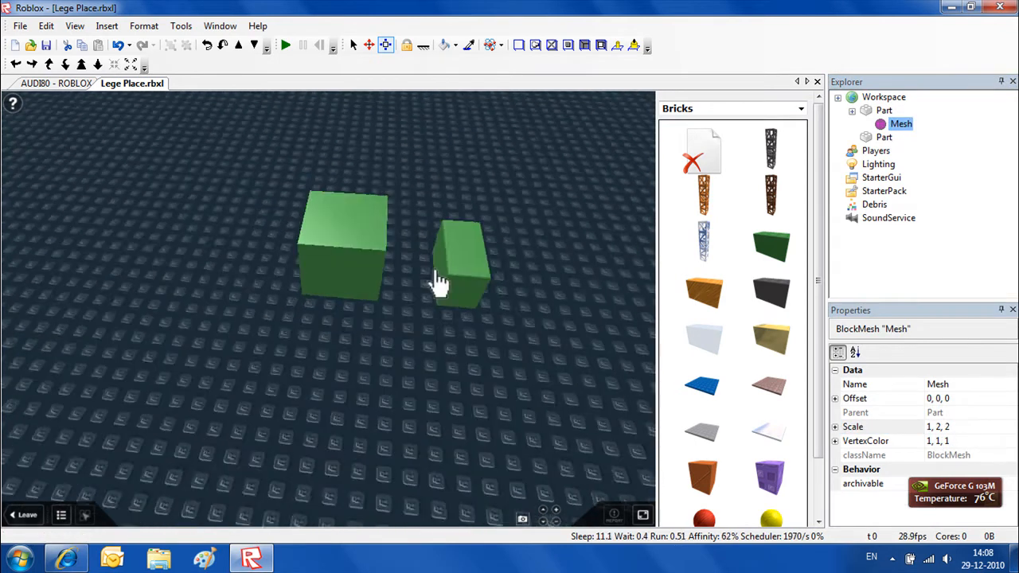
drag(437, 279, 366, 295)
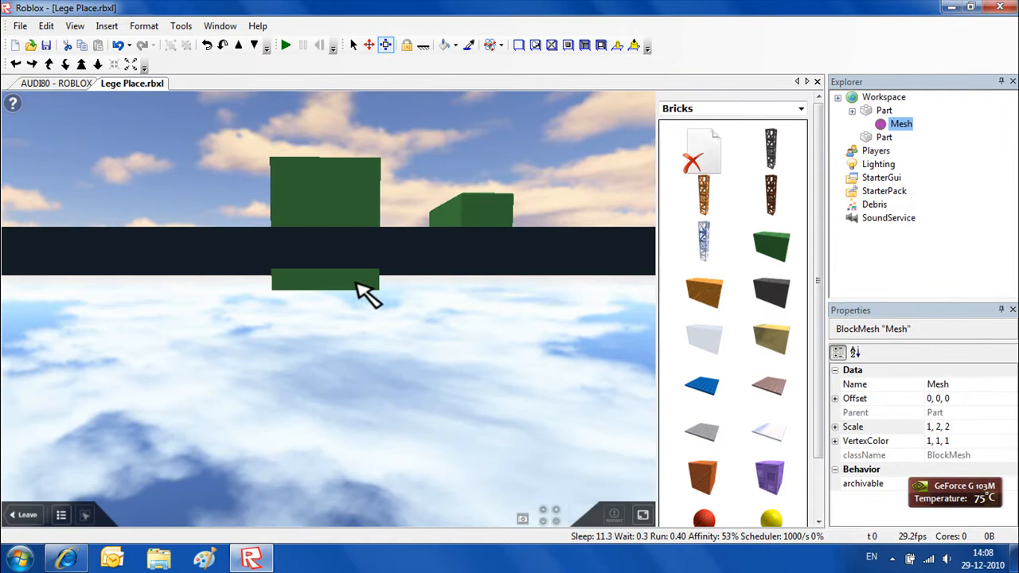
click(883, 110)
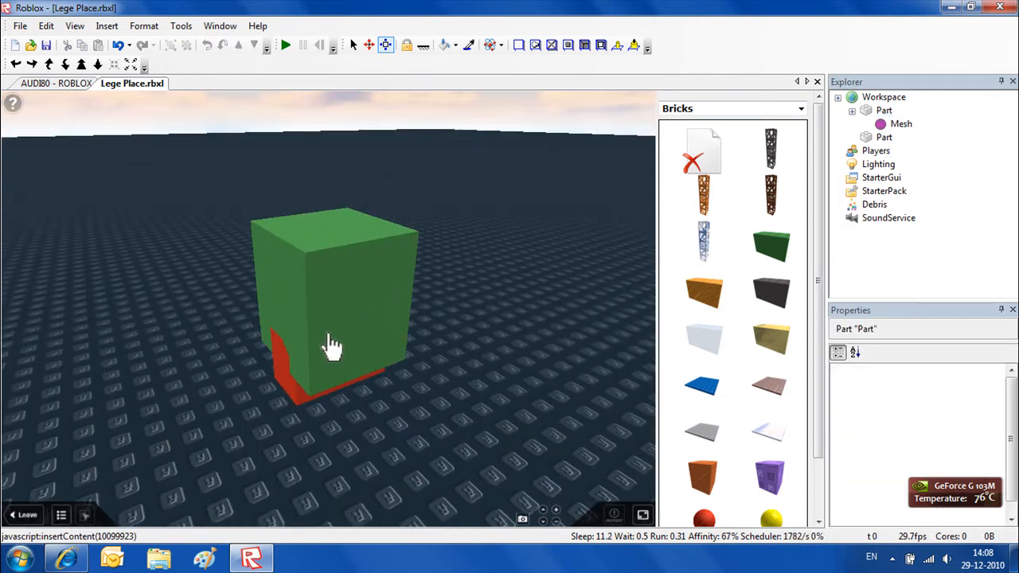
Step: Delete the BlockMesh so the green brick returns to normal size
click(332, 346)
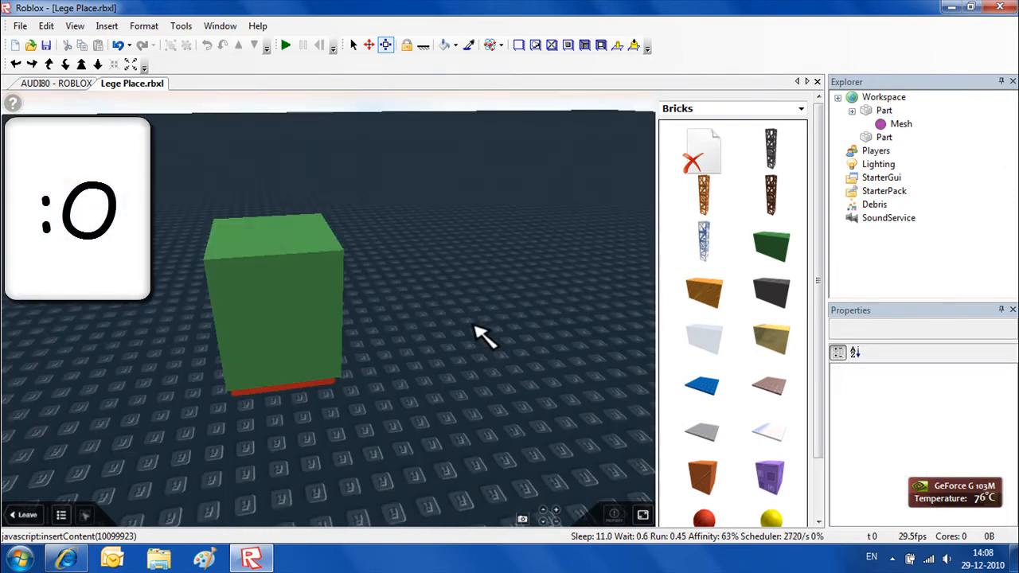
click(883, 110)
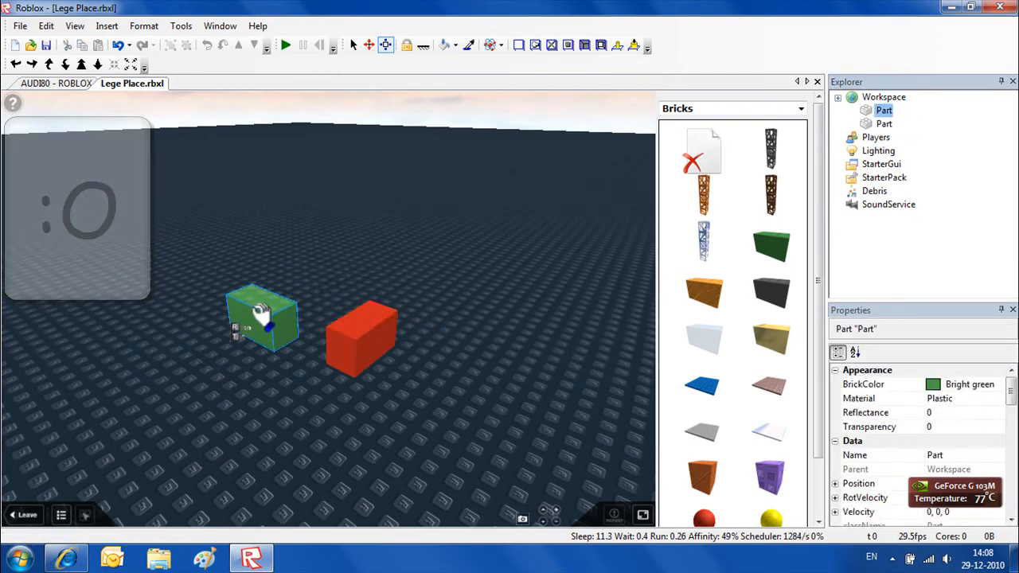
Step: Insert a CylinderMesh into the green brick, turning it into a cylinder
click(106, 25)
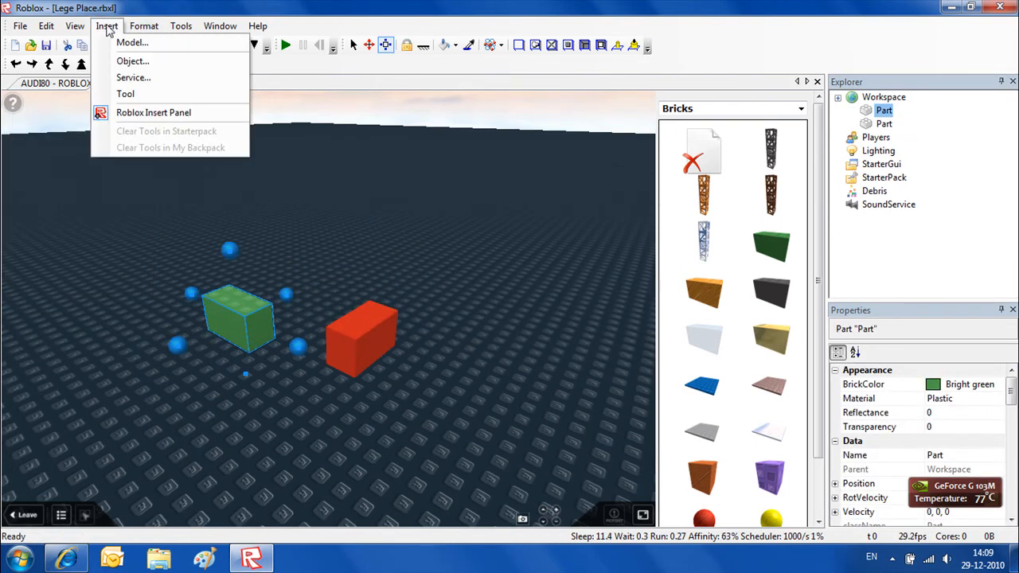
click(132, 61)
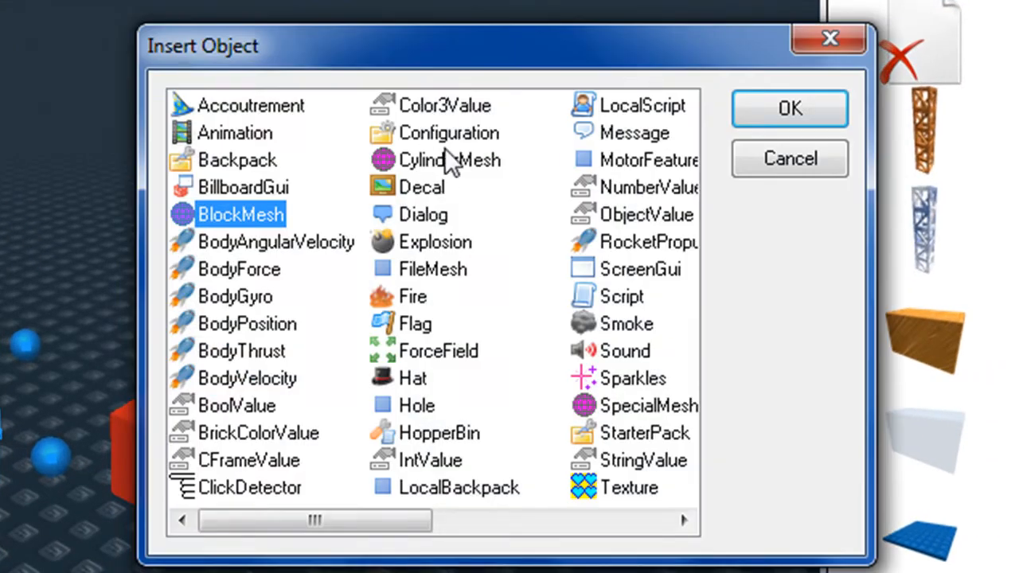
click(789, 108)
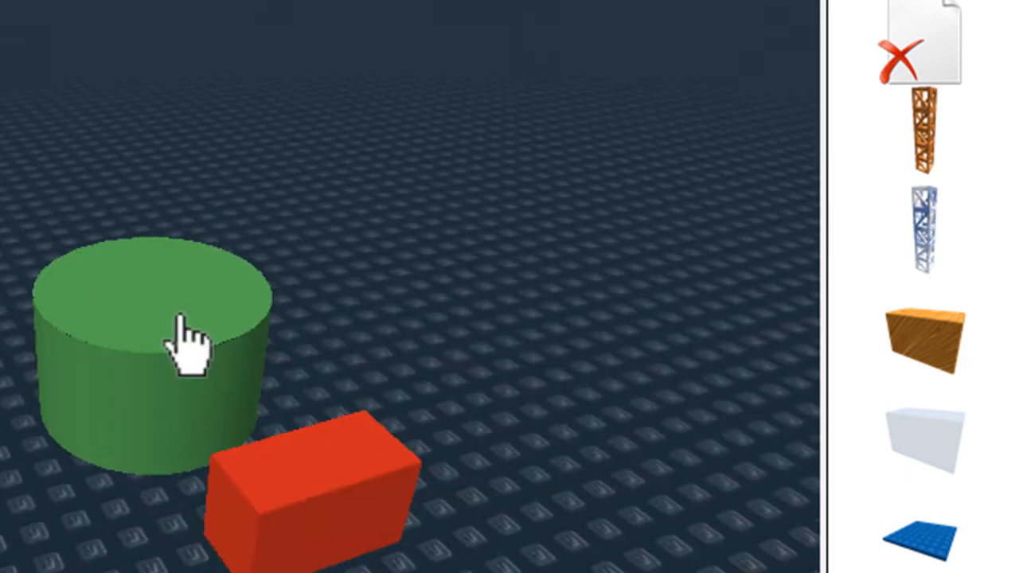
click(191, 342)
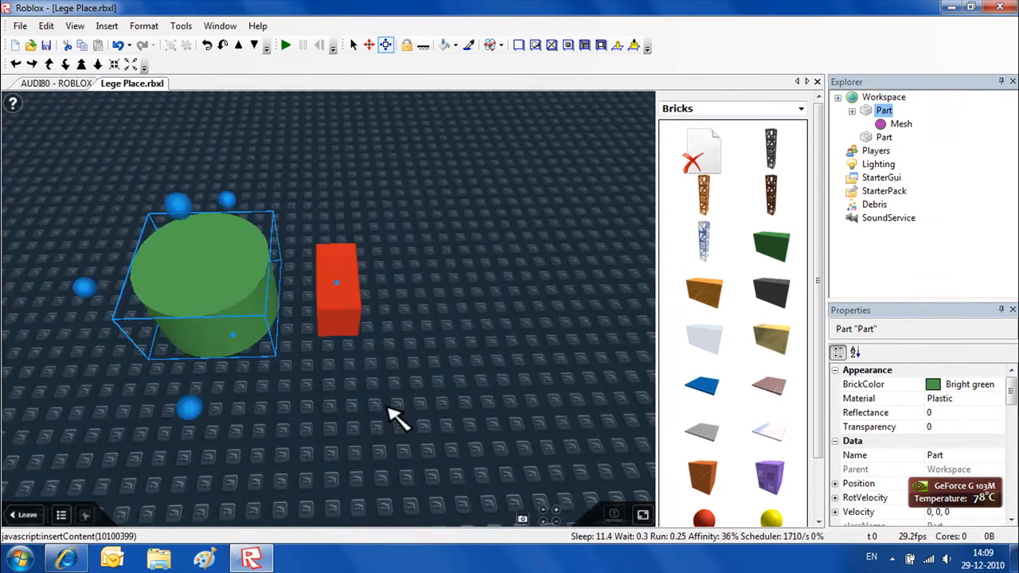
Step: Select the cylinder's Mesh and set its Offset to -10, 0, 0
click(900, 123)
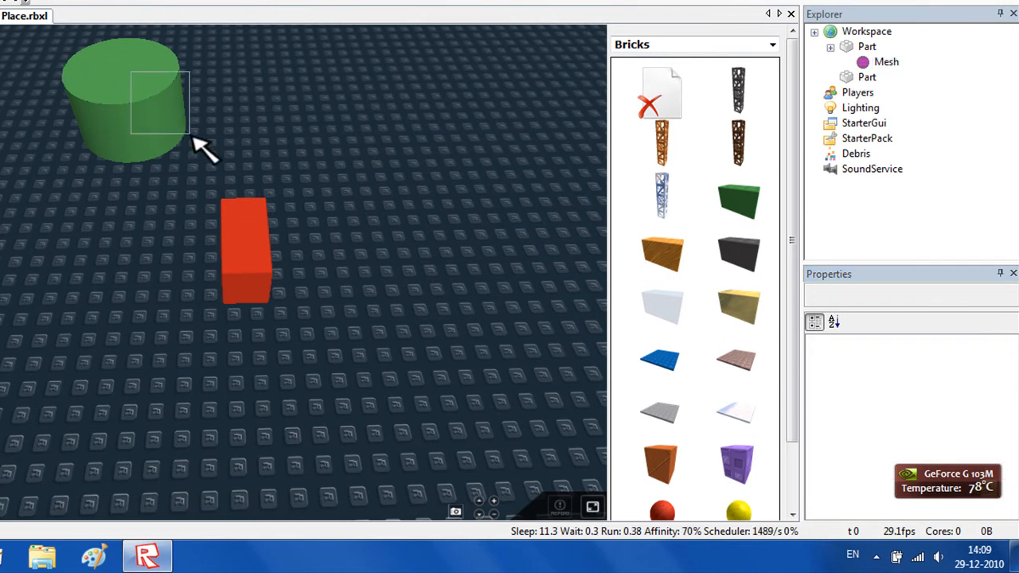
click(120, 96)
text(10, 0, 0)
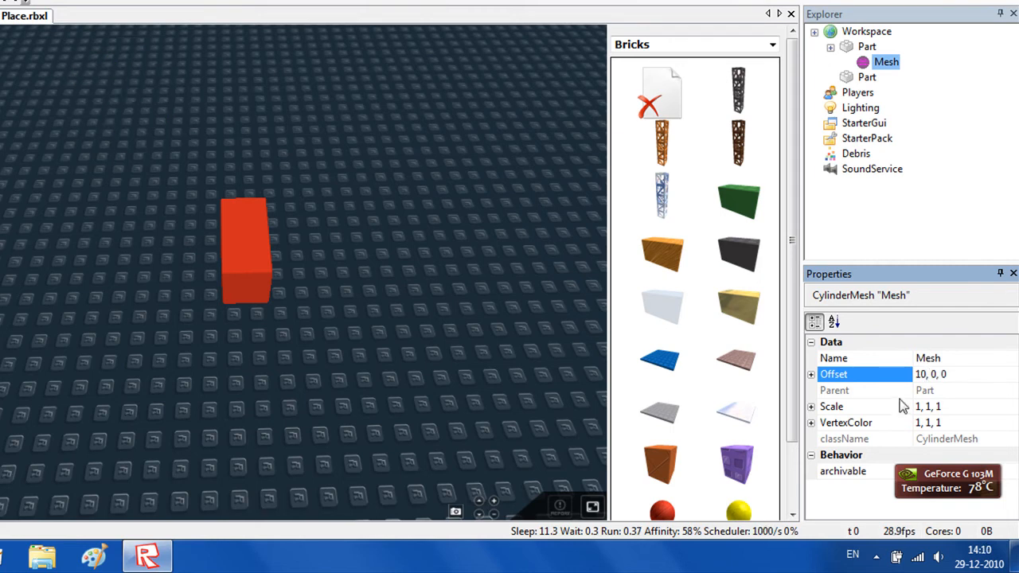
click(866, 46)
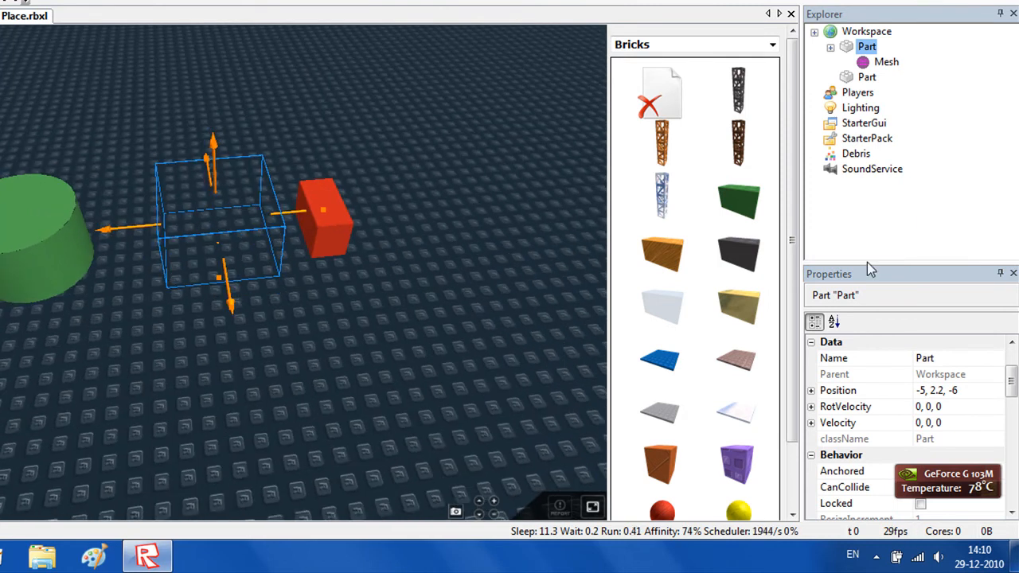
click(885, 61)
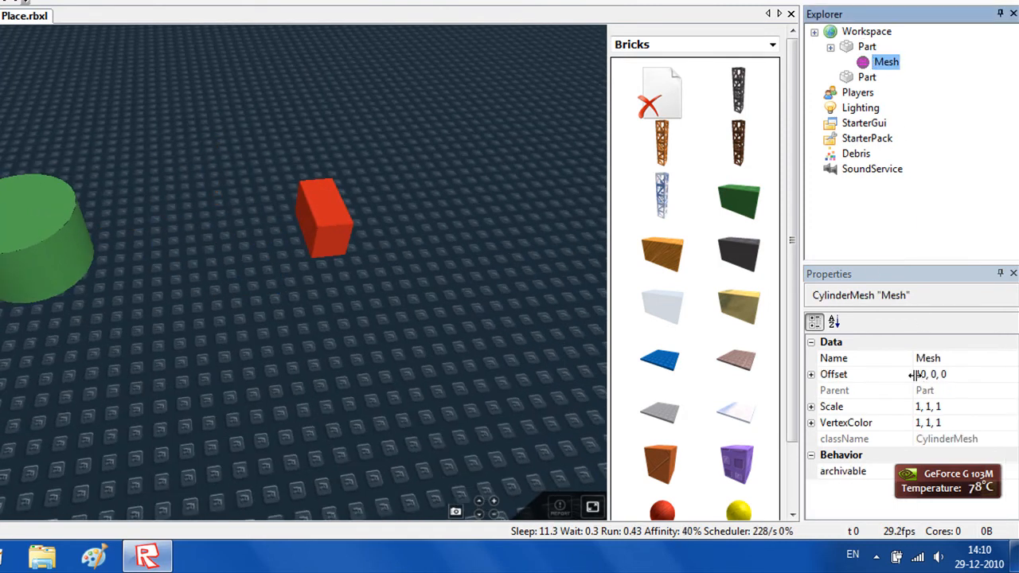
click(863, 374)
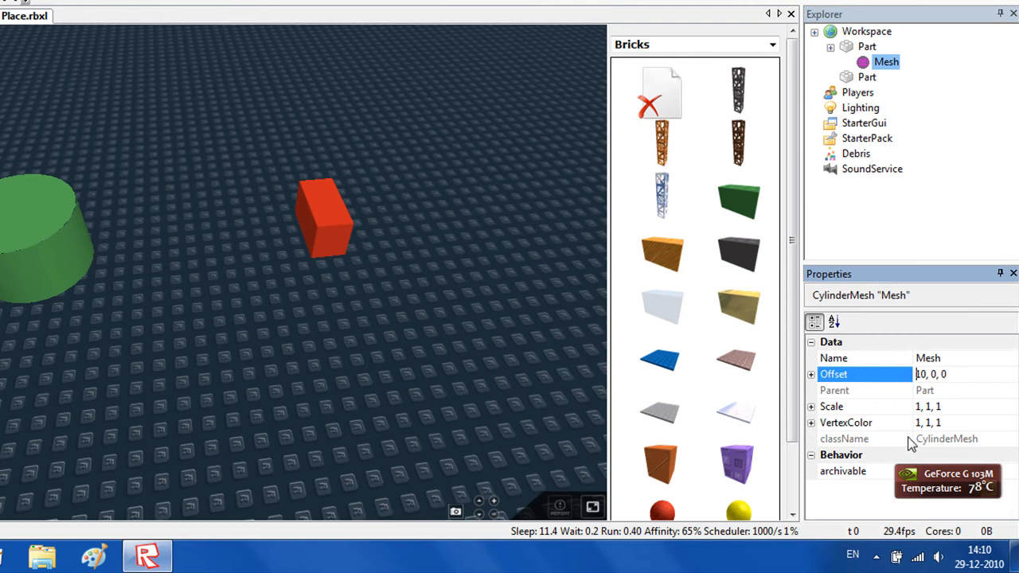
text(-10, 0, 0)
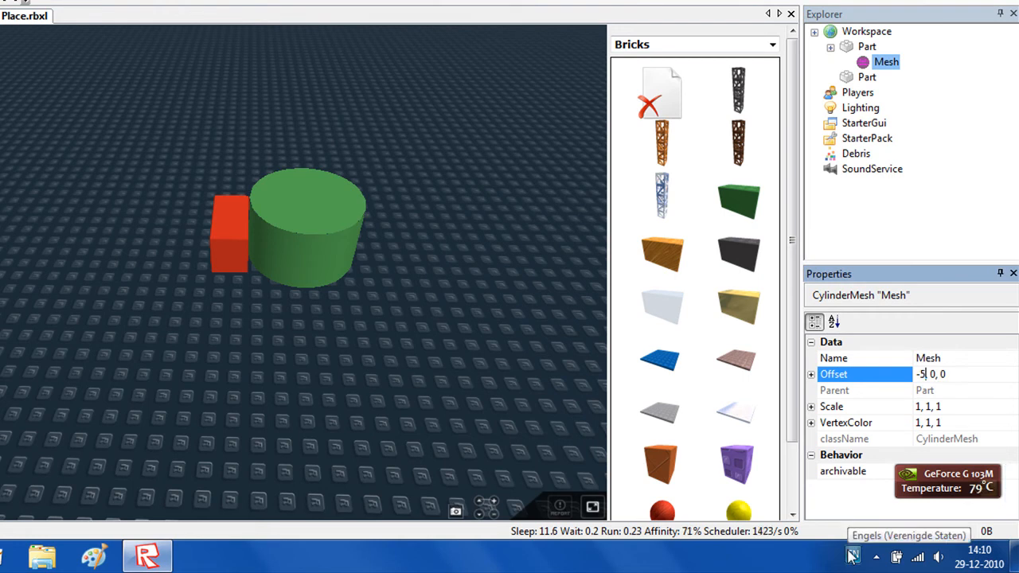
key(Return)
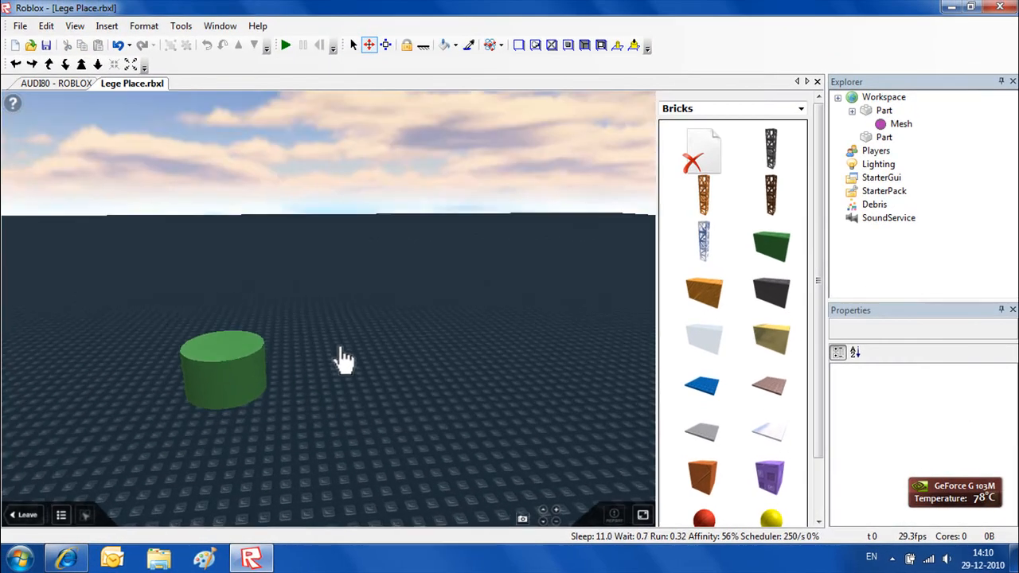
Step: Select and delete both bricks, leaving the baseplate empty
click(350, 367)
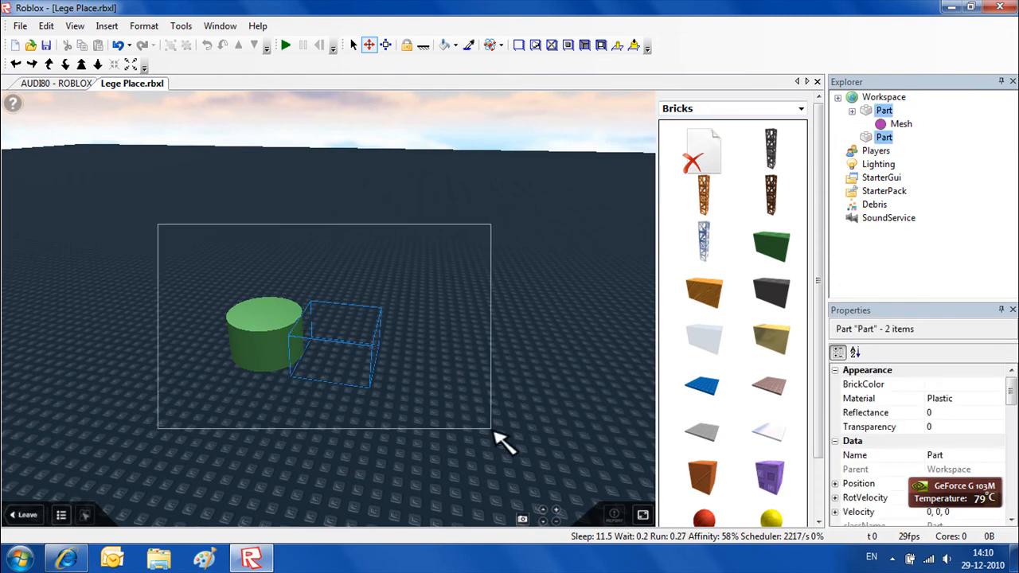
click(800, 109)
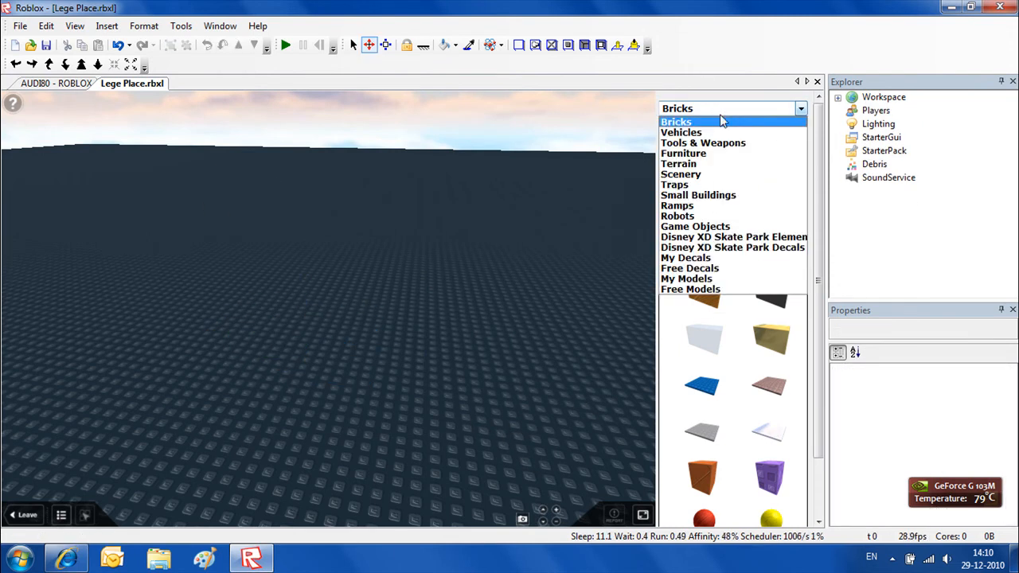
Step: Search My Models for 'meshes' and insert the Most Useful Meshes pack
click(686, 278)
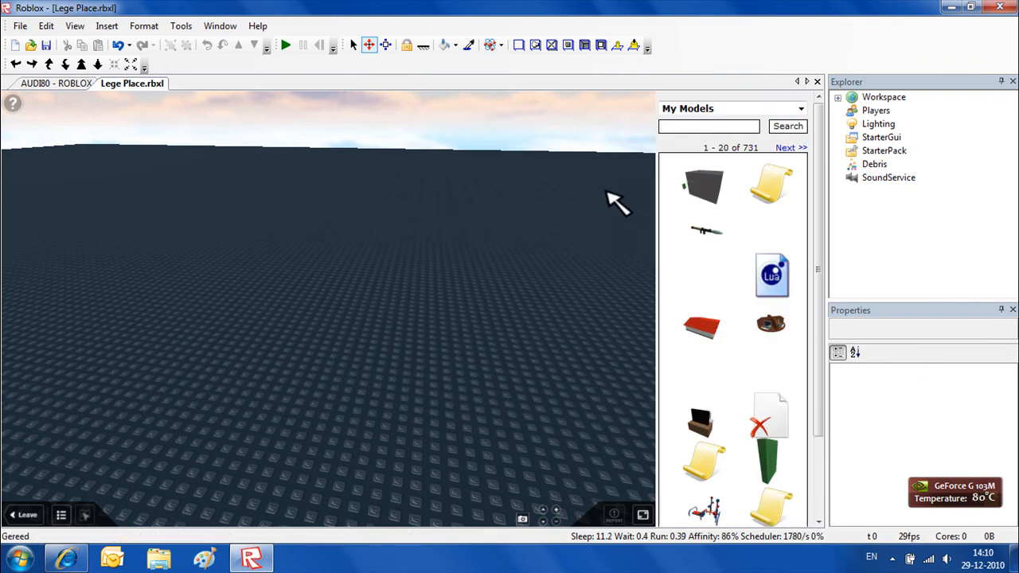
text(meshes)
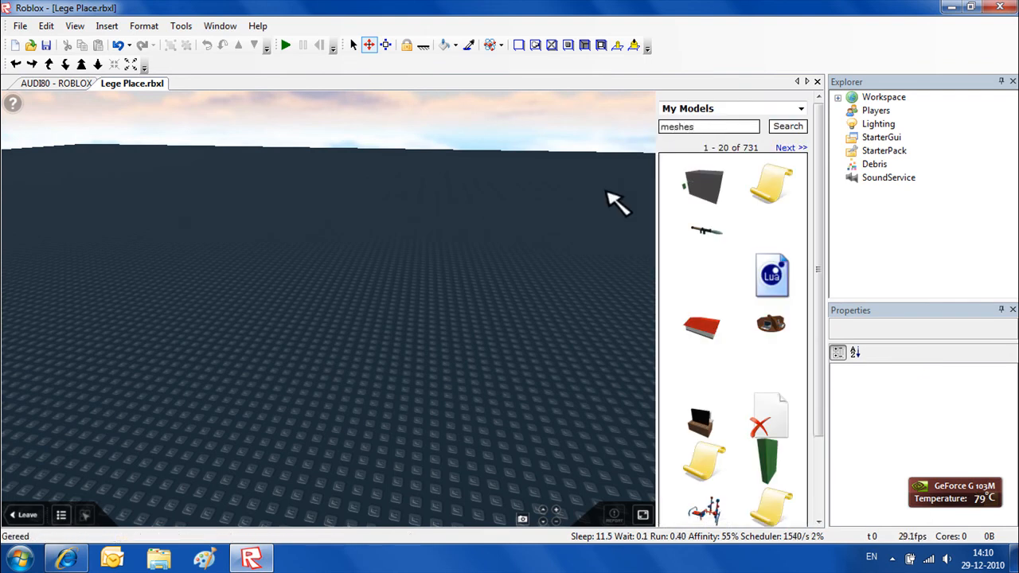
click(786, 125)
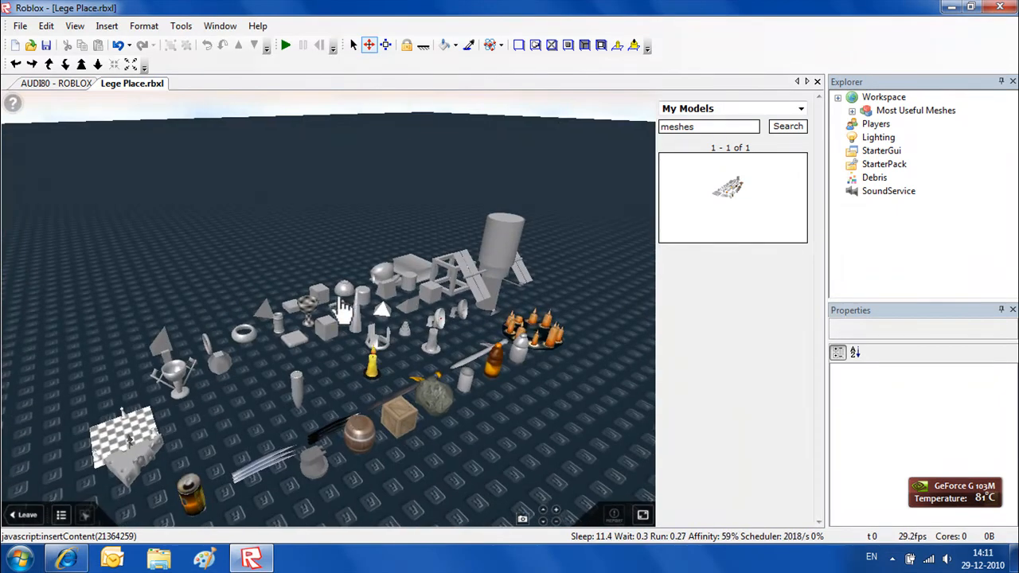
mouse_move(354, 306)
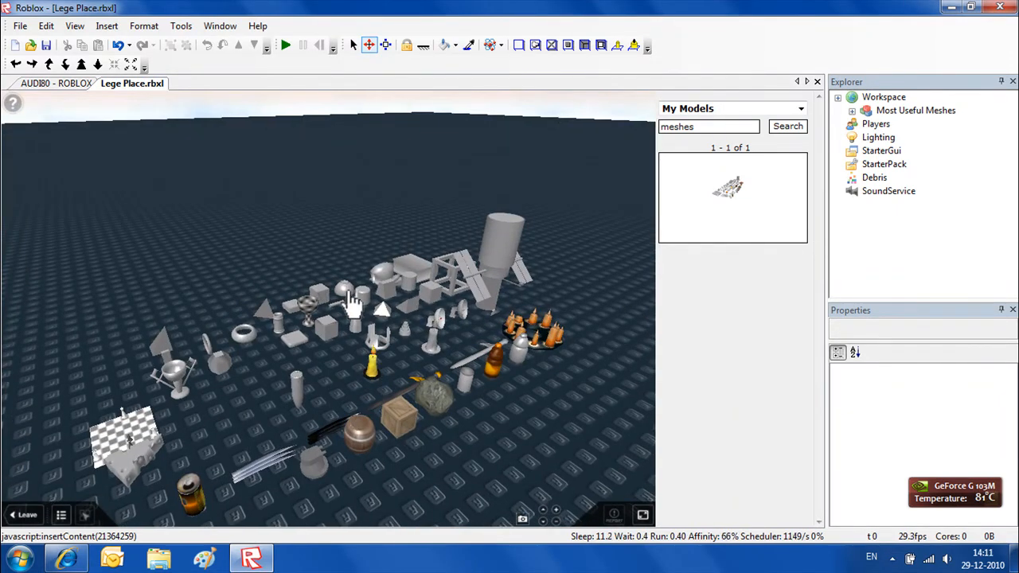